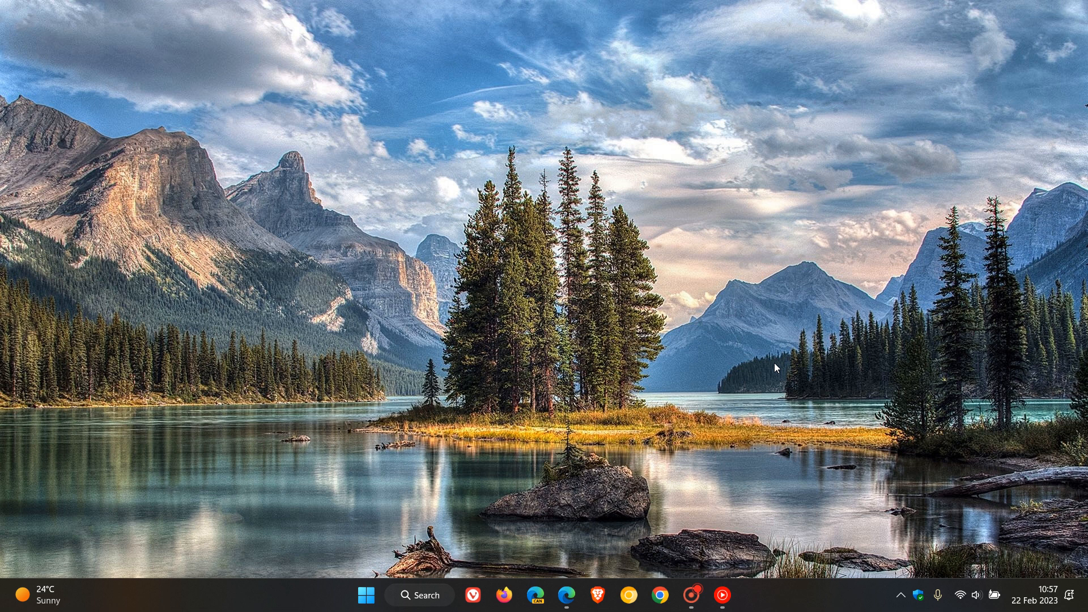
mouse_move(656, 382)
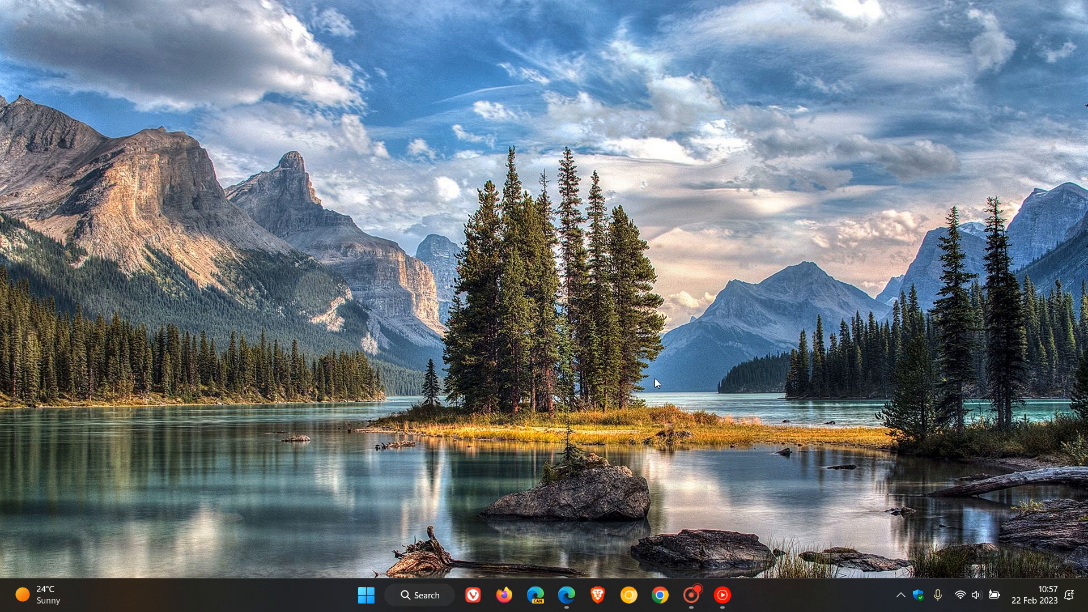
mouse_move(787, 326)
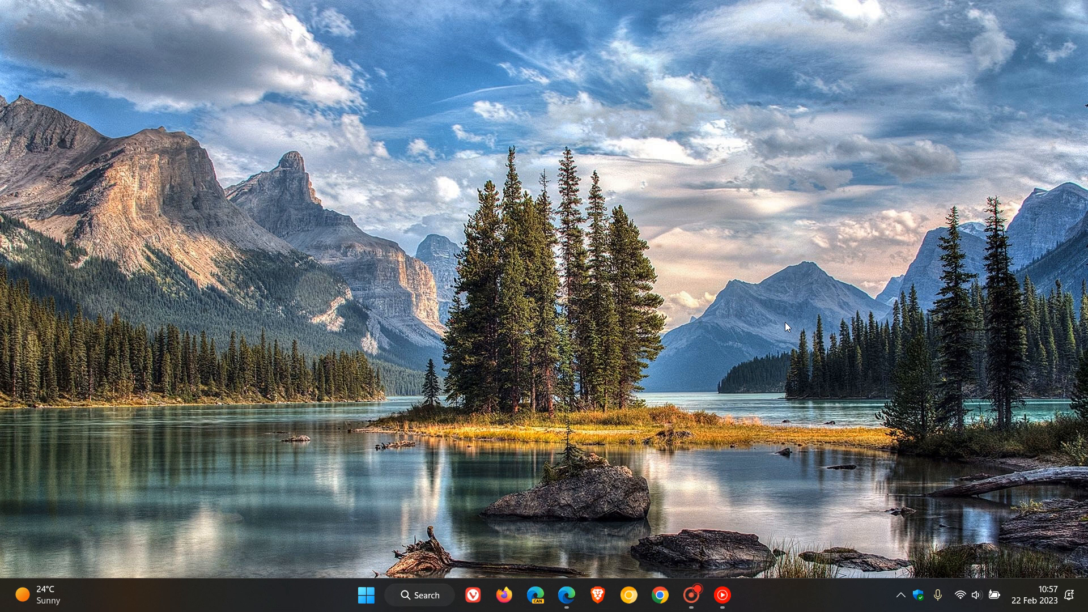
Show the KB5022905 February 21, 2023 preview release notes in the Edge browser.
click(567, 595)
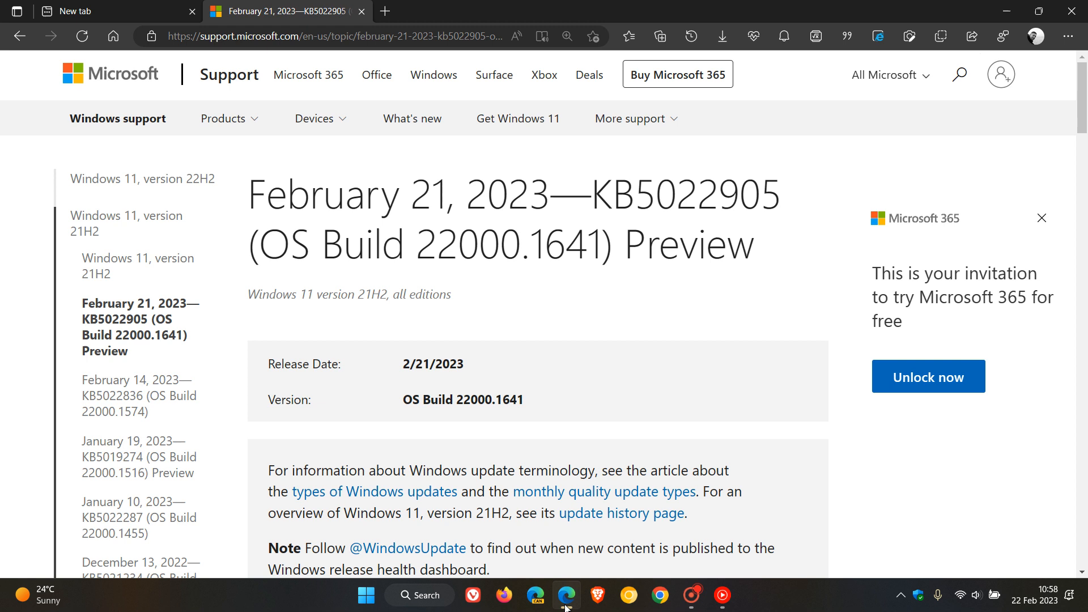
mouse_move(573, 286)
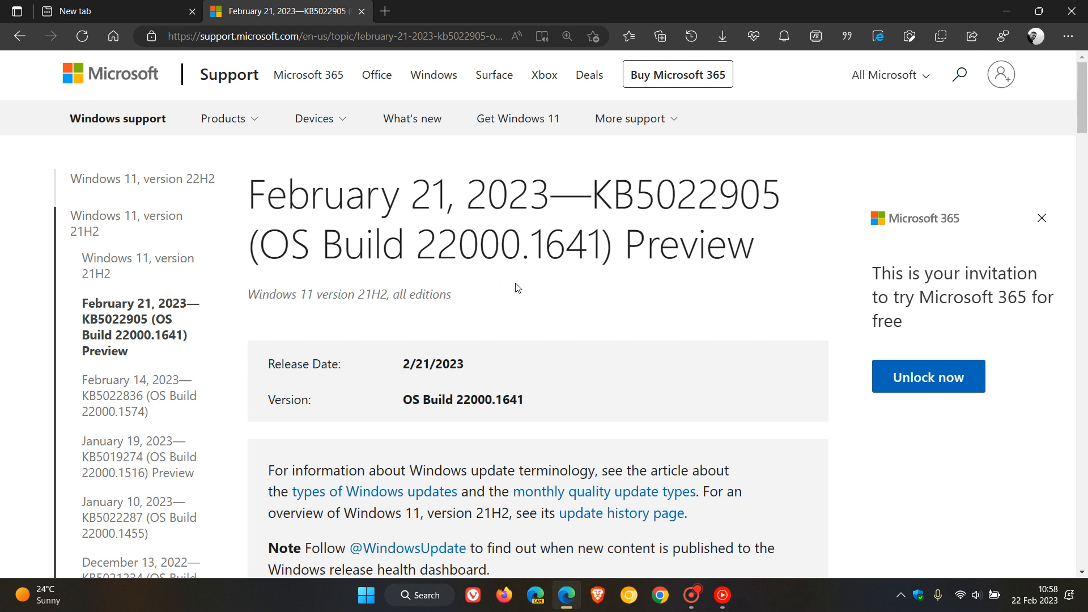
mouse_move(641, 284)
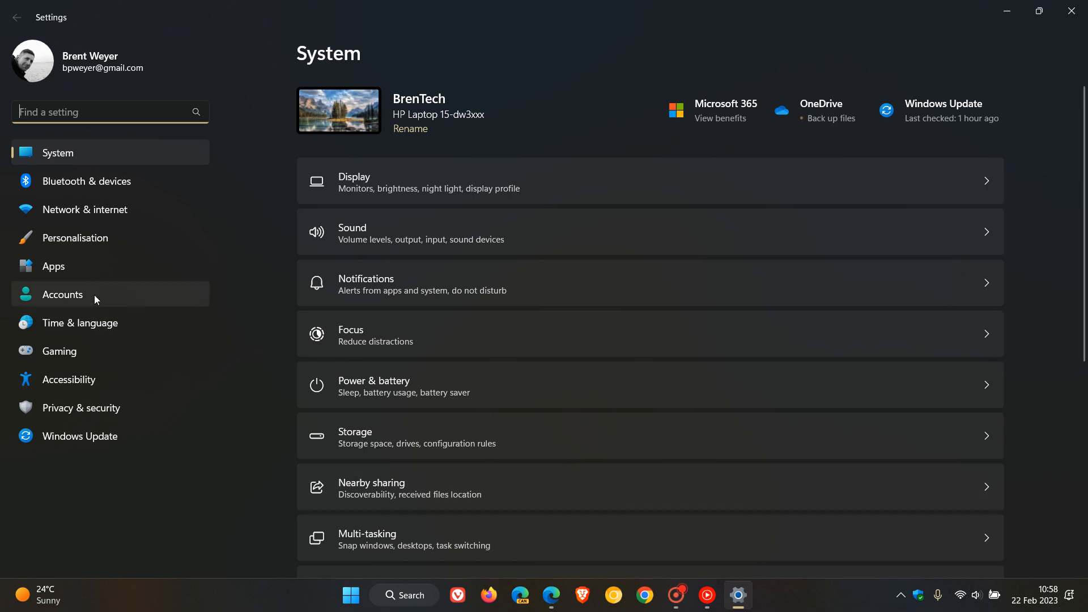
Show the Accounts sign-in options with Windows Hello methods listed.
click(61, 294)
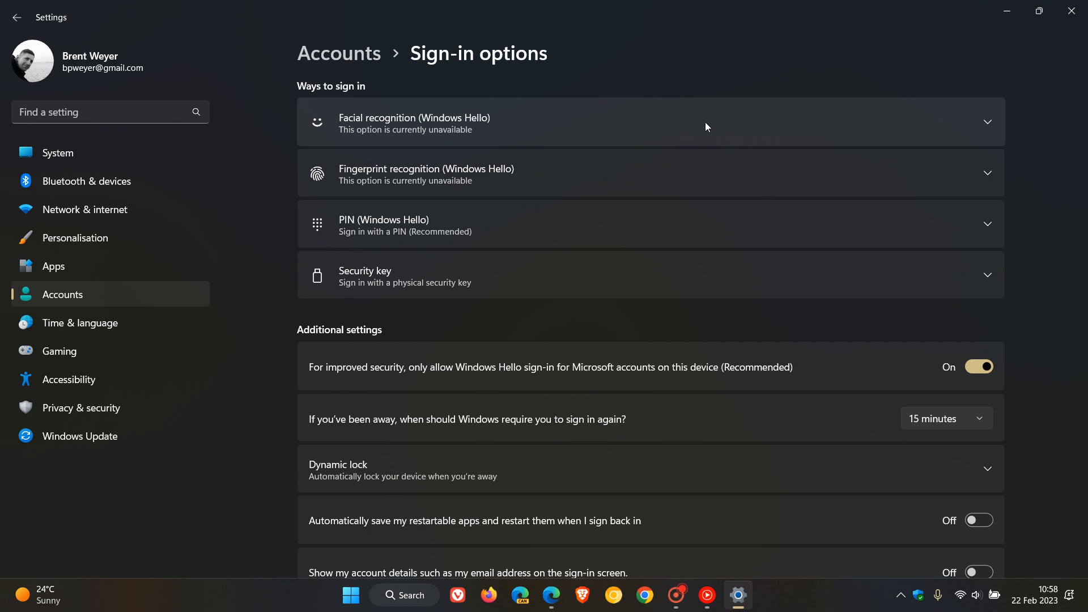
mouse_move(696, 131)
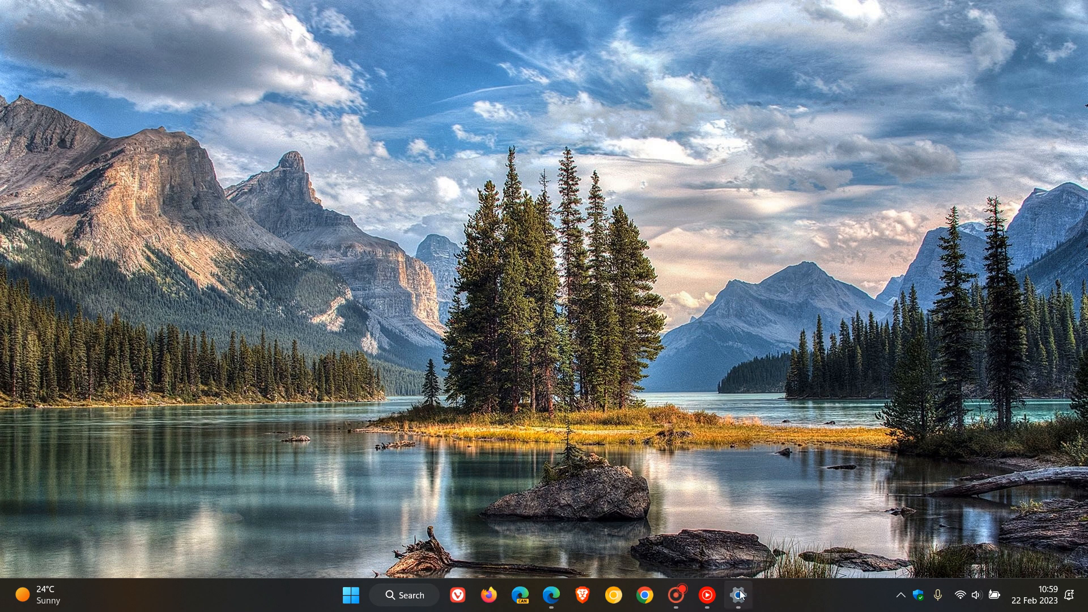
Restore the Settings window to reach the Accessibility colour filters page.
click(737, 594)
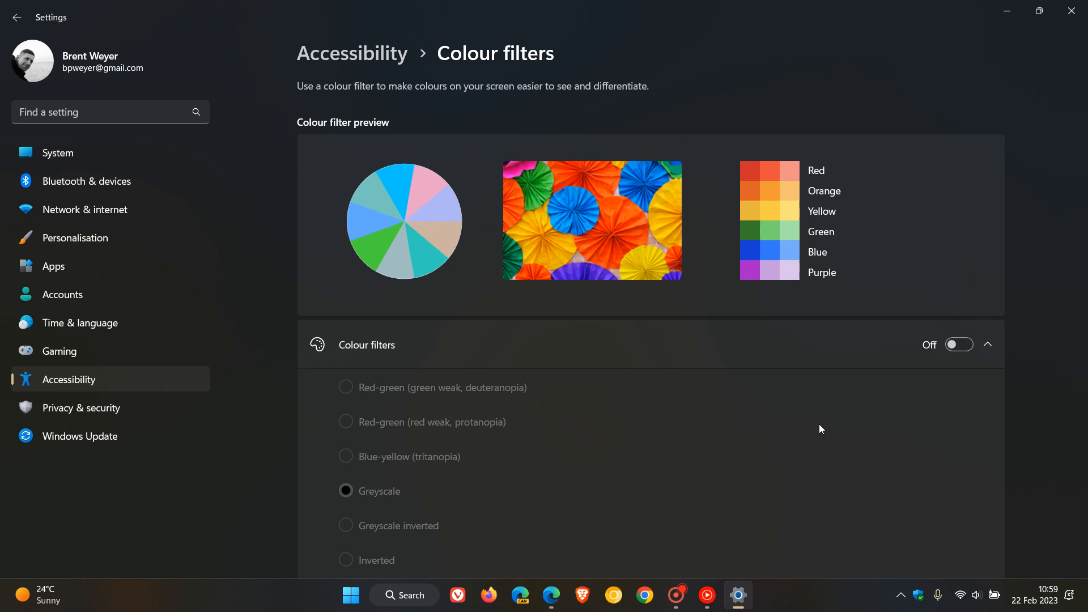
mouse_move(1002, 117)
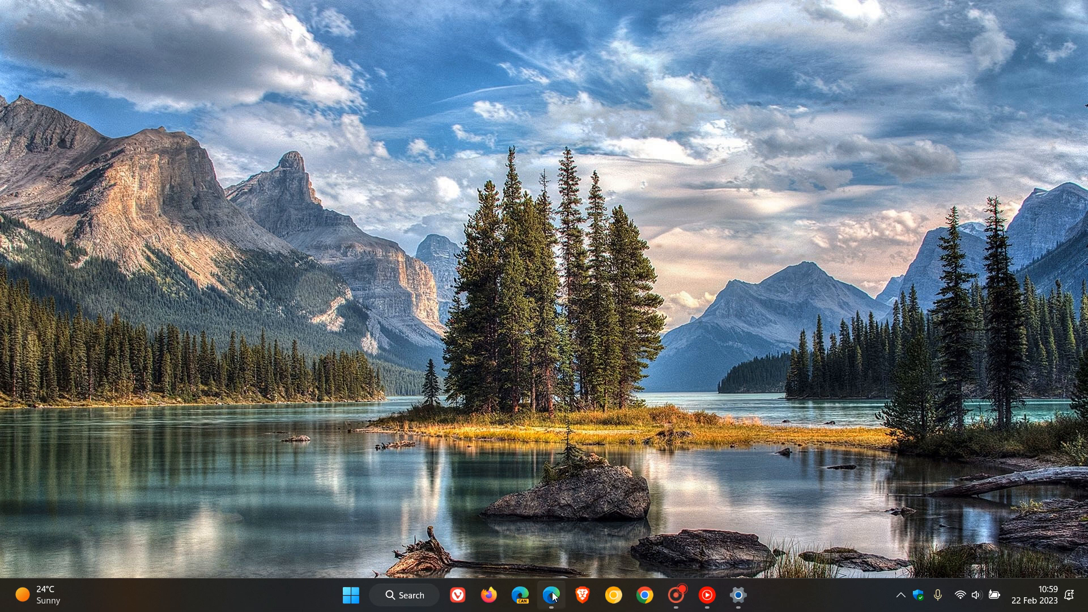
Restore Edge and switch from the release notes to the New tab page.
click(551, 595)
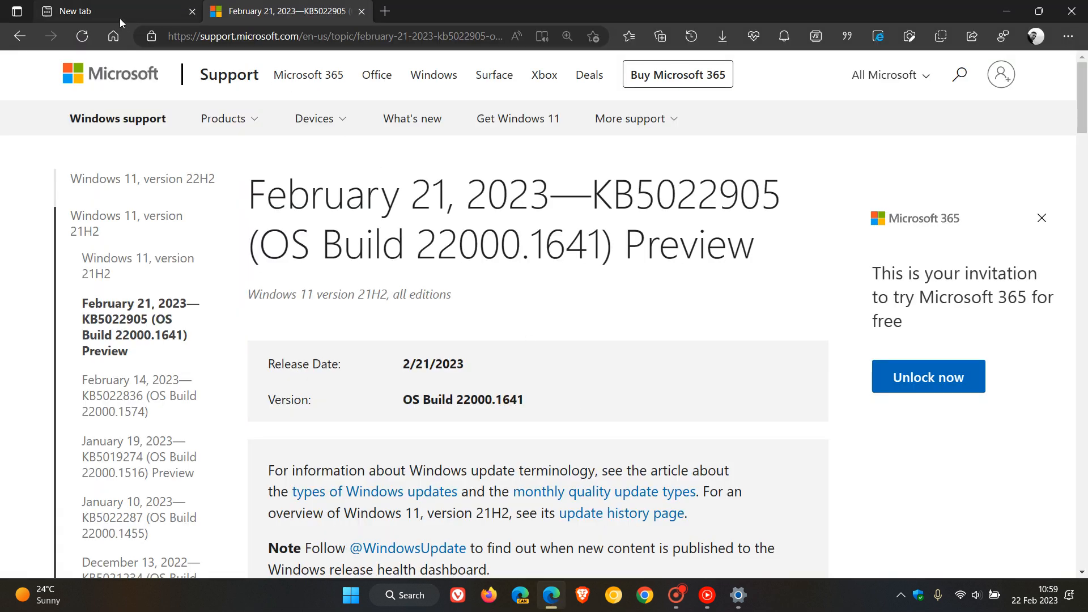
click(111, 11)
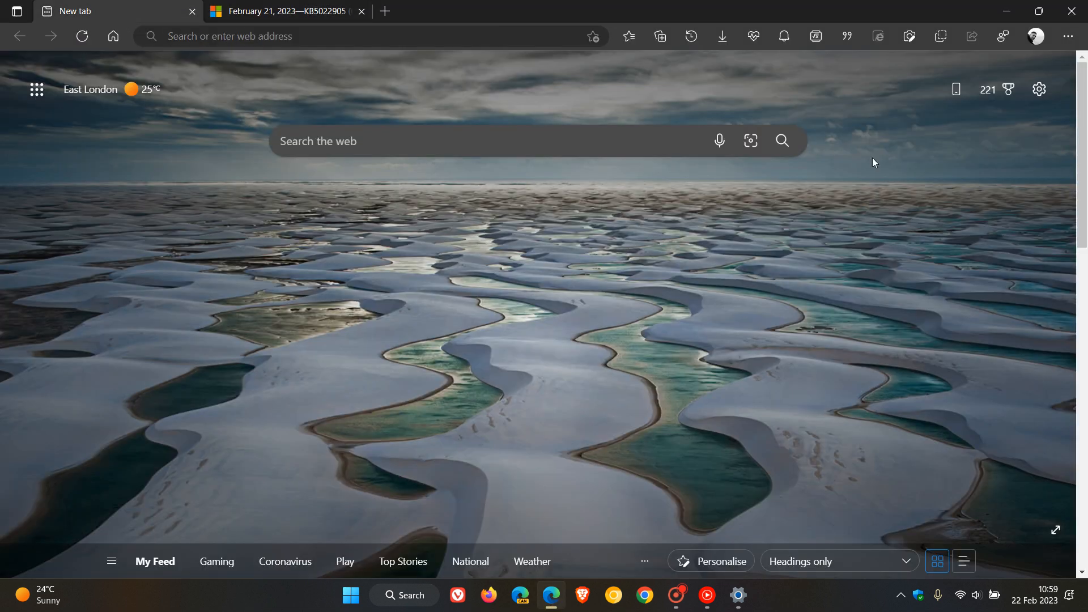
mouse_move(877, 36)
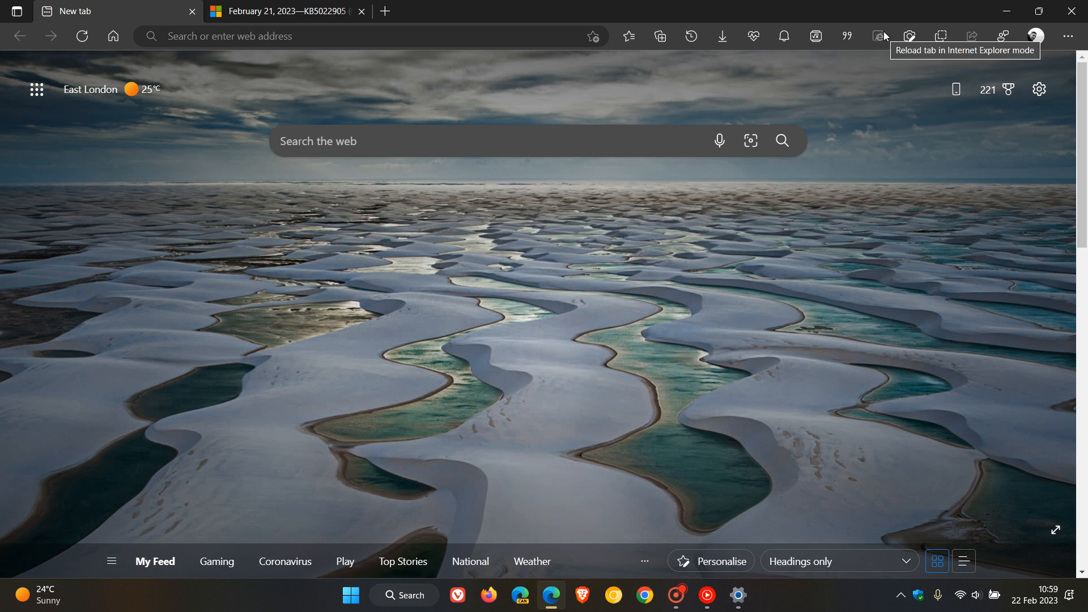
mouse_move(884, 292)
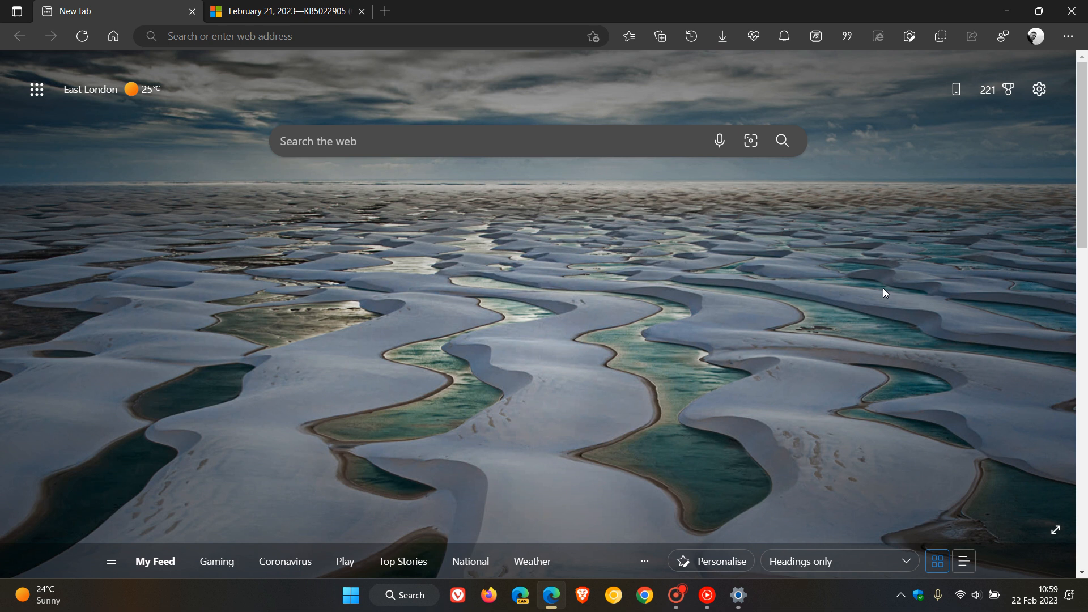
mouse_move(975, 94)
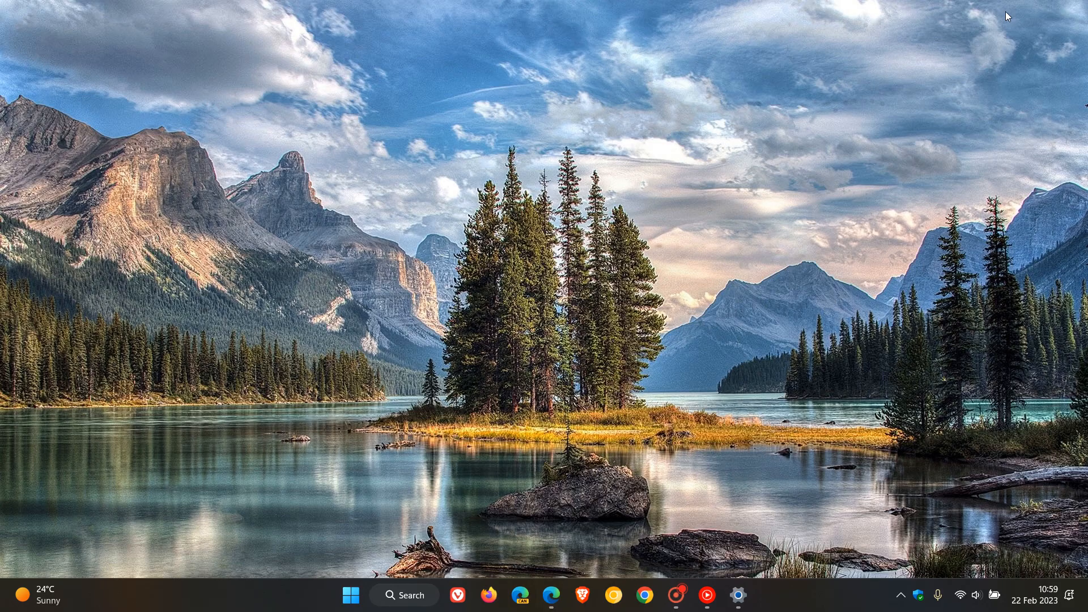
mouse_move(640, 330)
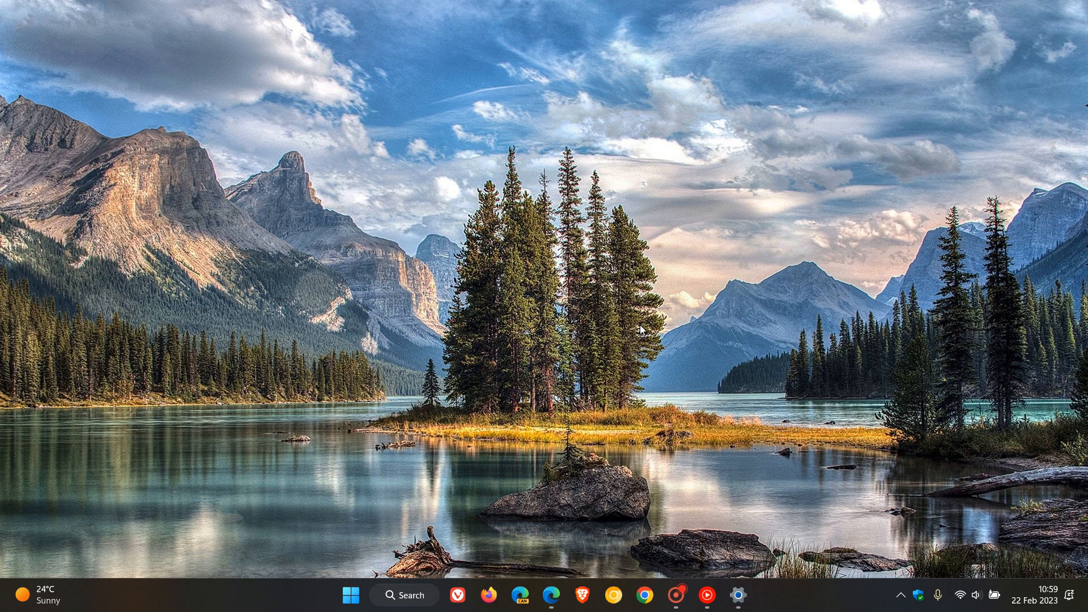
mouse_move(699, 219)
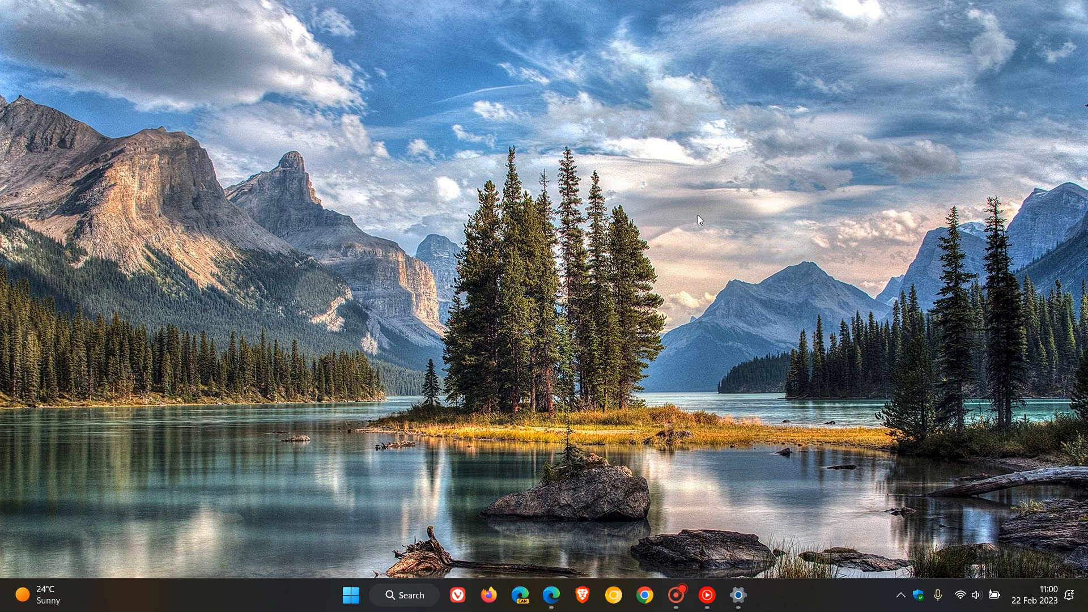
mouse_move(701, 181)
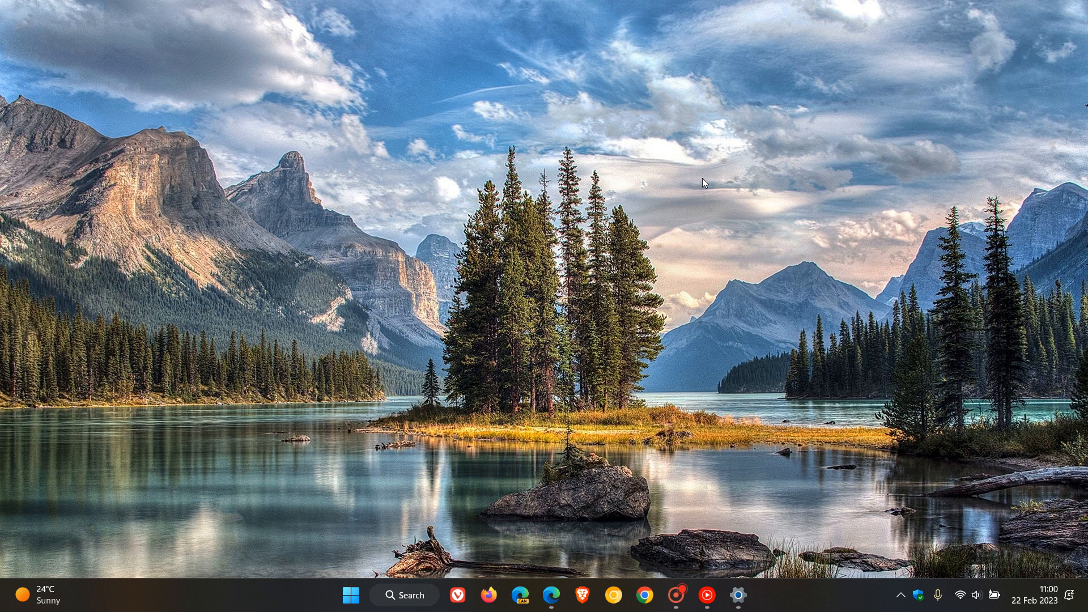
mouse_move(671, 269)
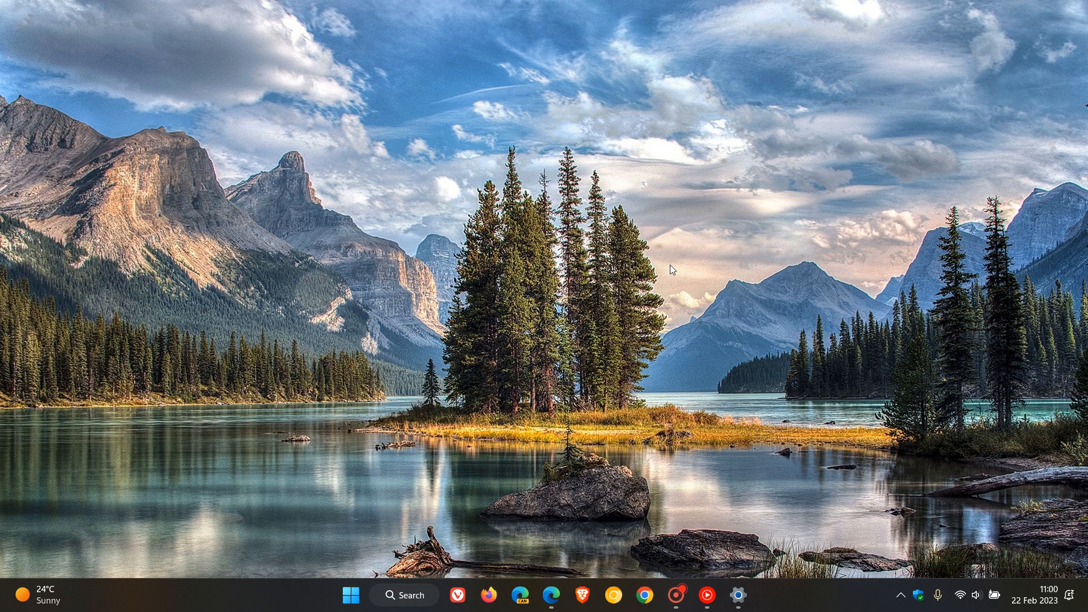
mouse_move(680, 264)
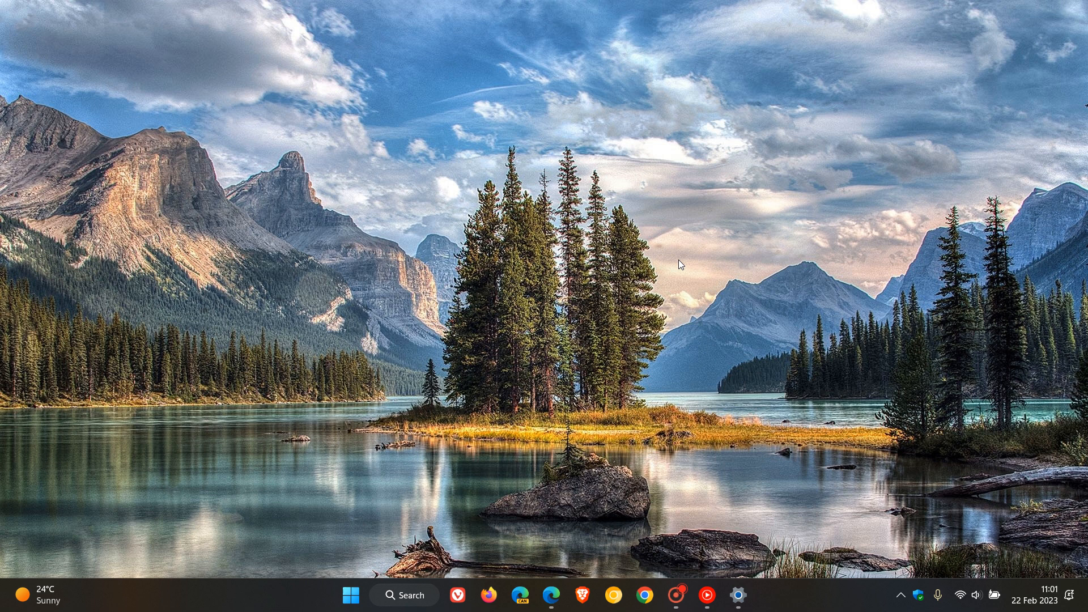
mouse_move(679, 249)
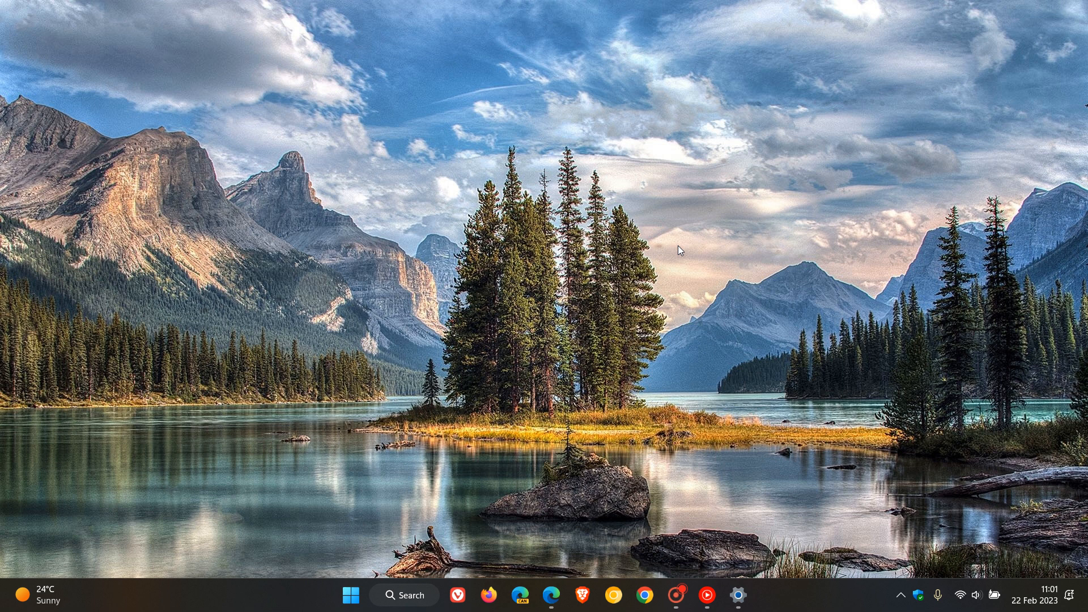
mouse_move(666, 286)
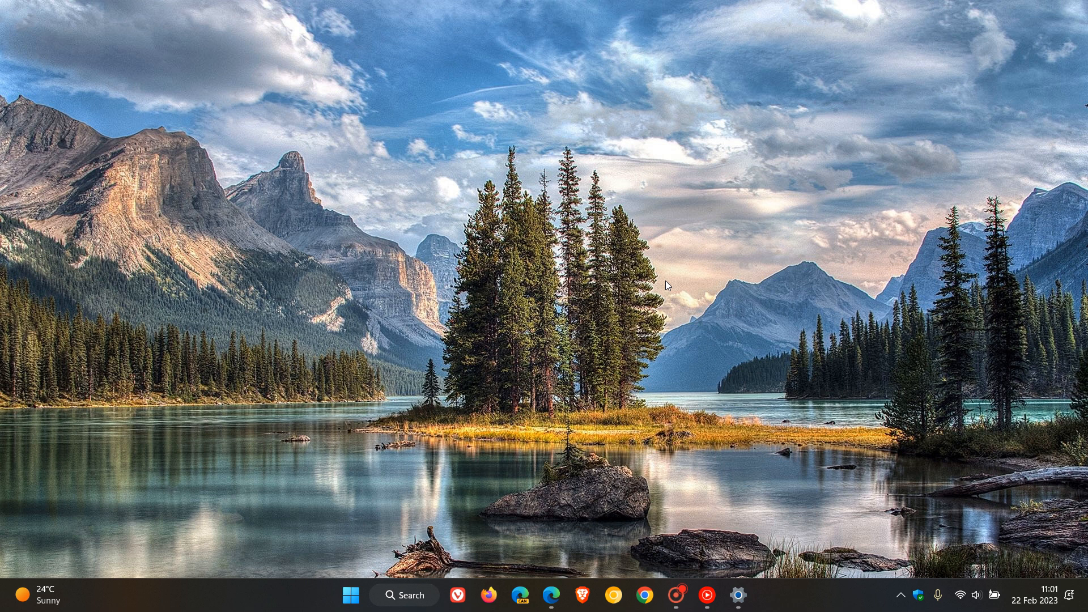
mouse_move(1044, 603)
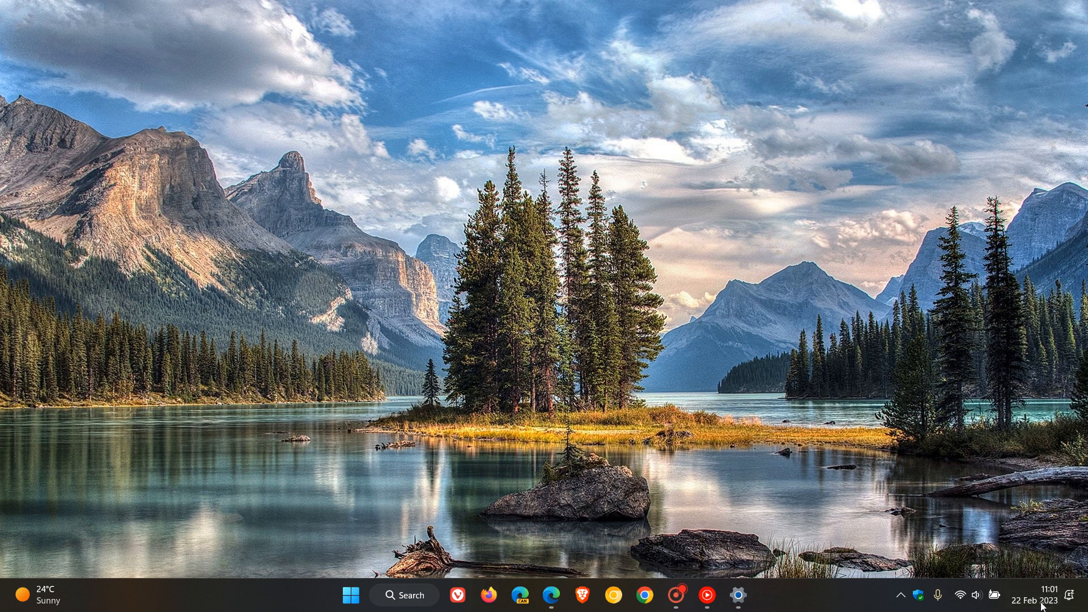
Show the notification and calendar flyout with the March 2023 calendar.
click(1035, 599)
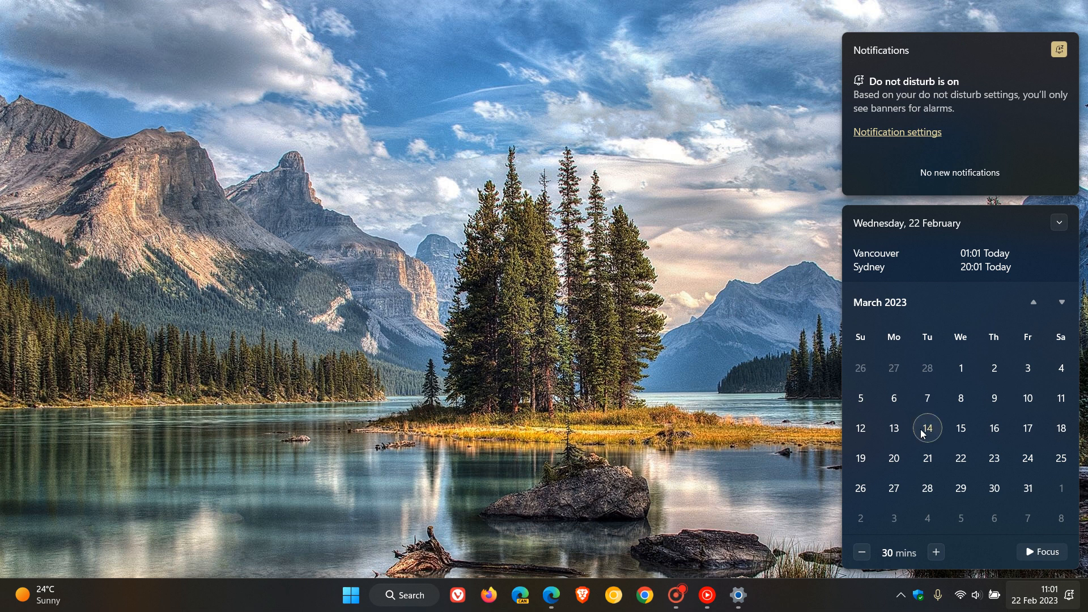
mouse_move(929, 432)
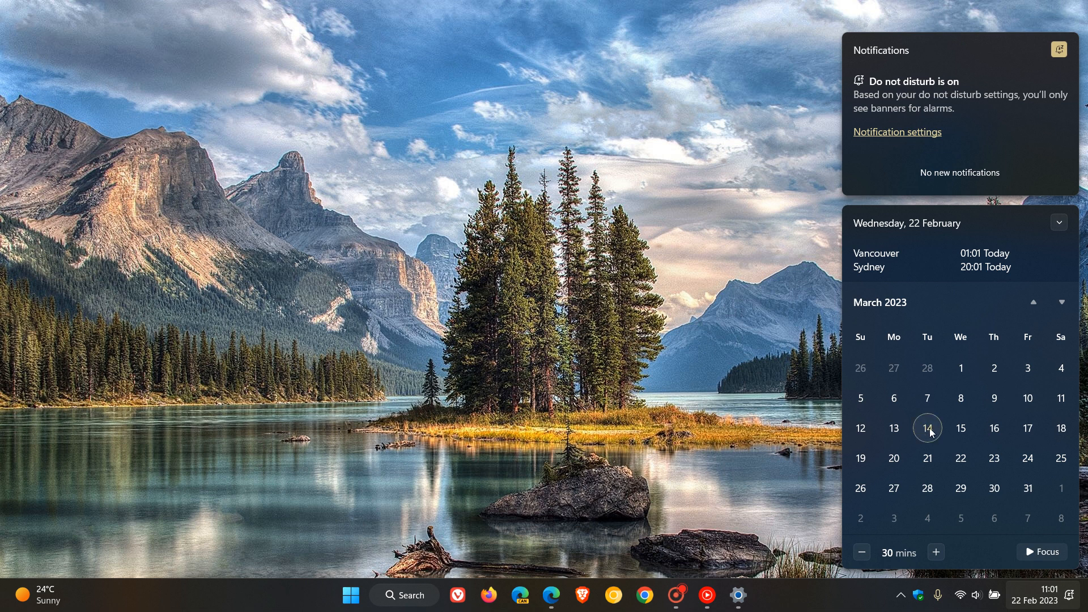